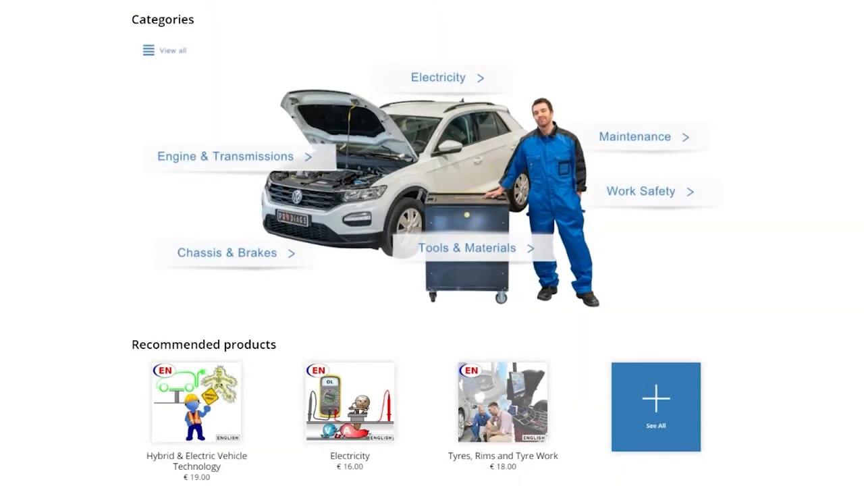
- Show the Electricity category modules from the car-image hotspot on the shop home
{"action": "scroll", "scroll_direction": "down", "scroll_amount": 3}
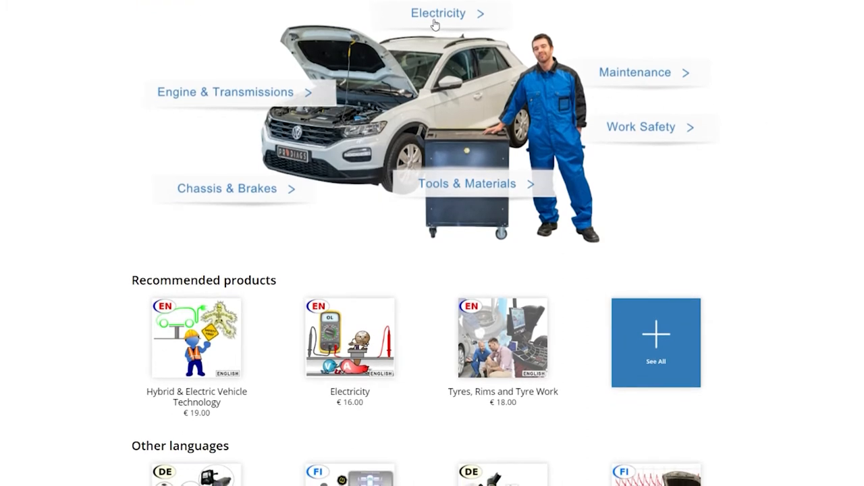
{"action": "left_click", "coordinate": [438, 14]}
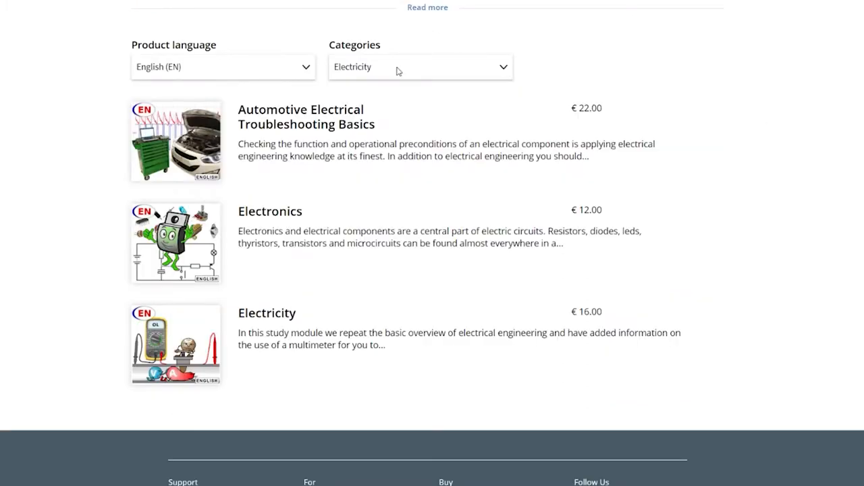
- Add the Automotive Electrical Troubleshooting Basics module to the cart, totalling €27.28 with VAT
{"action": "left_click", "coordinate": [305, 116]}
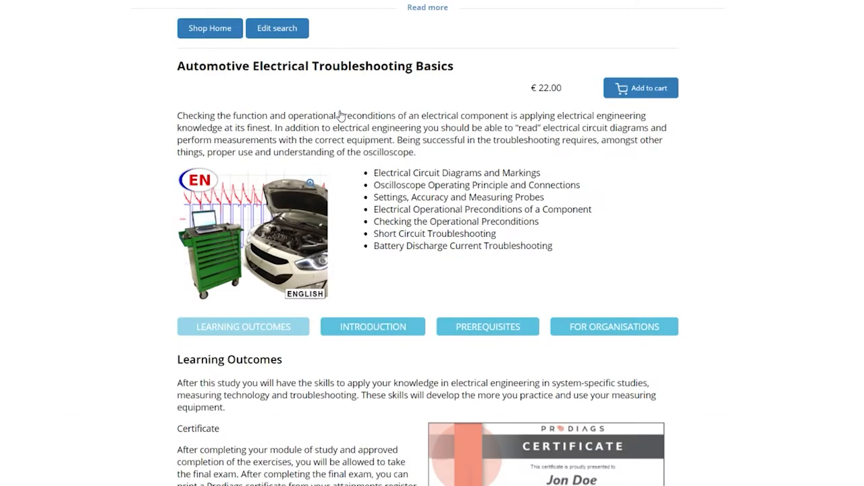
{"action": "mouse_move", "coordinate": [645, 100]}
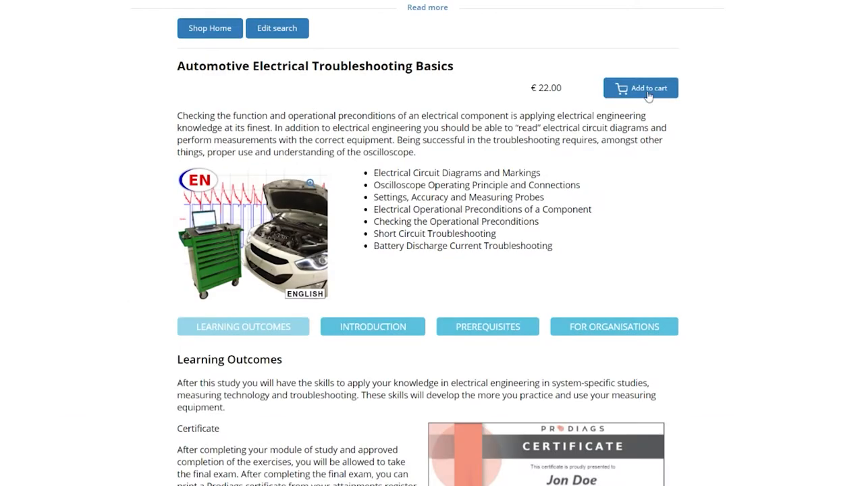
{"action": "left_click", "coordinate": [640, 88]}
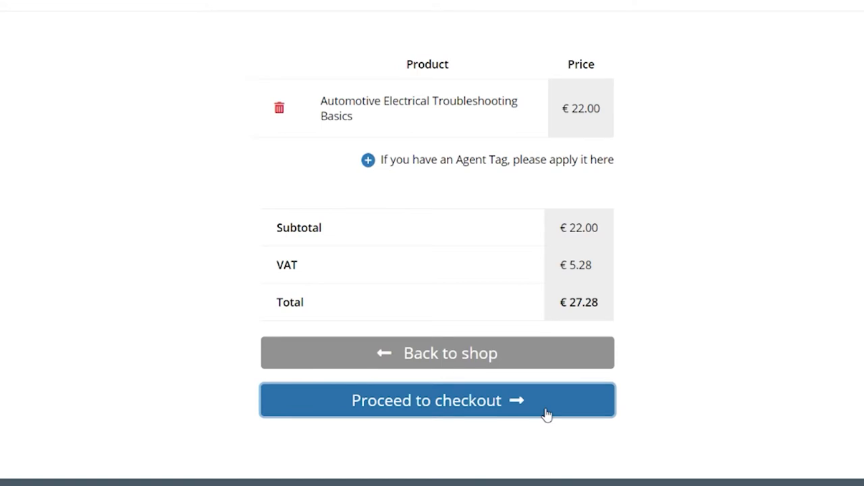
- Proceed to checkout from the cart and reach the User Details step
{"action": "left_click", "coordinate": [438, 399]}
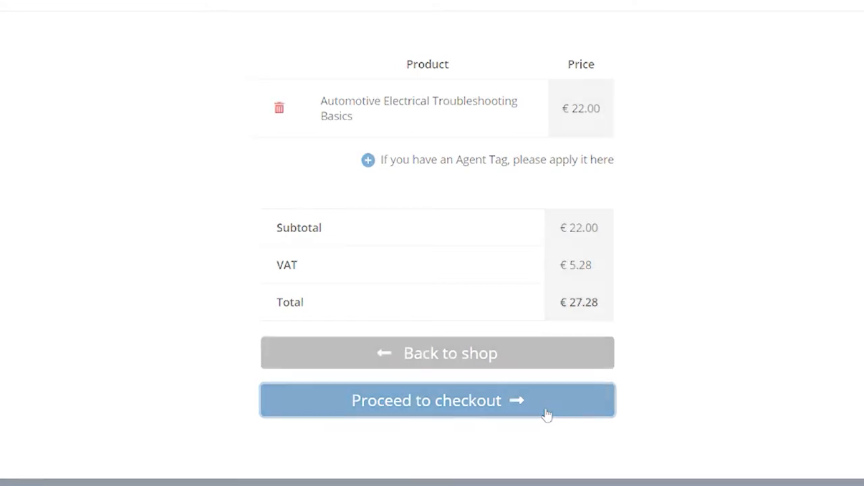
{"action": "left_click", "coordinate": [438, 400]}
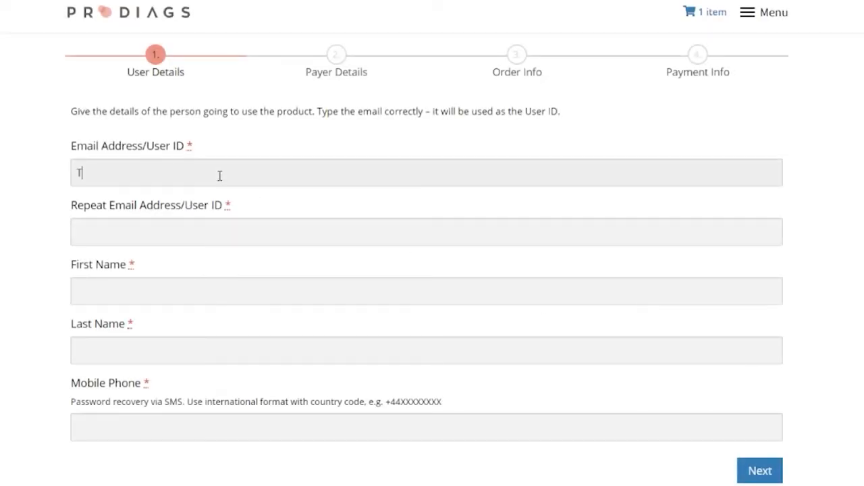
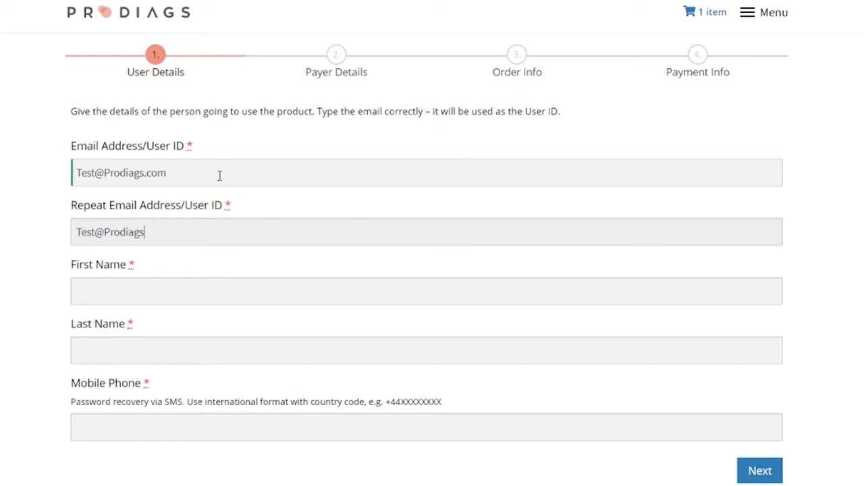
{"action": "left_click", "coordinate": [759, 470]}
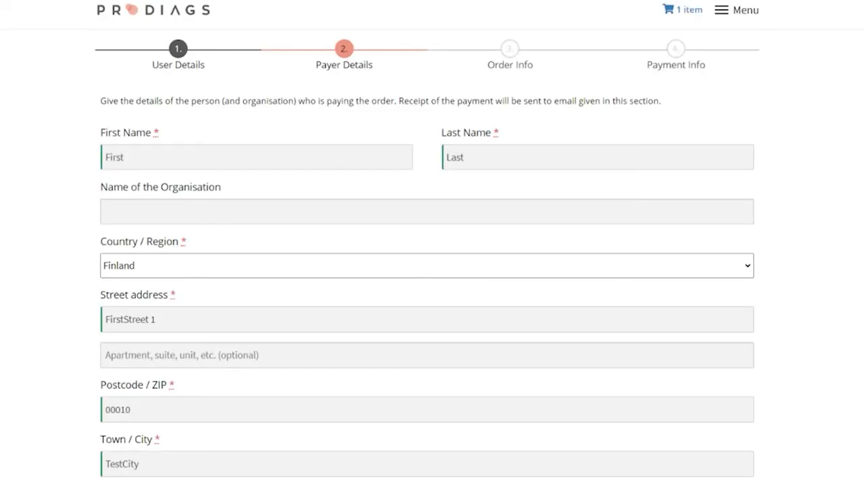
- Confirm the payer details and the €27.28 order summary to reach Payment Info
{"action": "scroll", "scroll_direction": "down", "scroll_amount": 3}
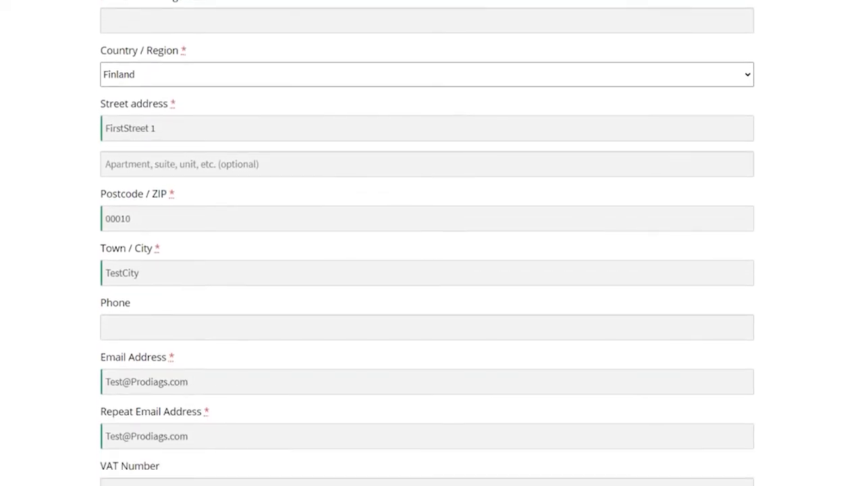
{"action": "left_click", "coordinate": [731, 278]}
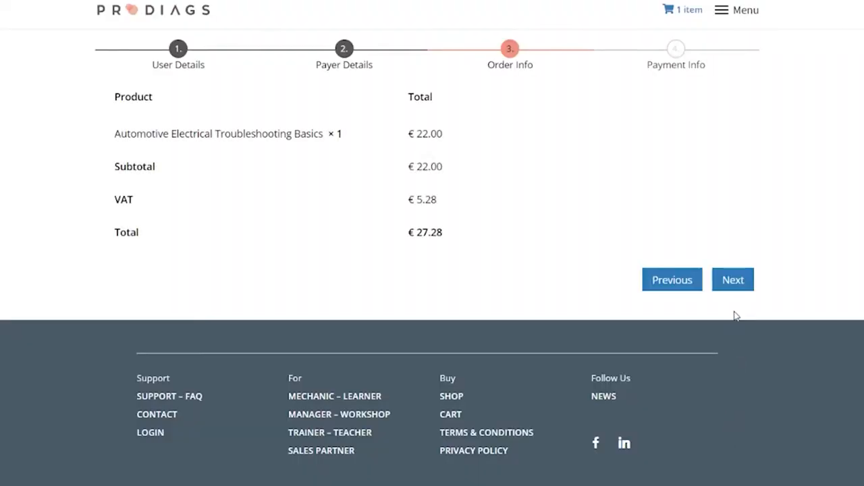
{"action": "left_click", "coordinate": [732, 279]}
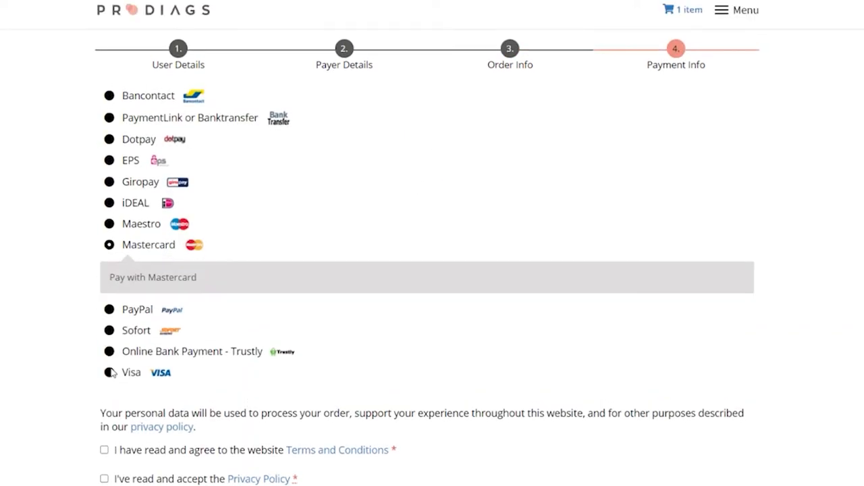
- Accept the terms and privacy policy and place the Mastercard order
{"action": "left_click", "coordinate": [104, 450]}
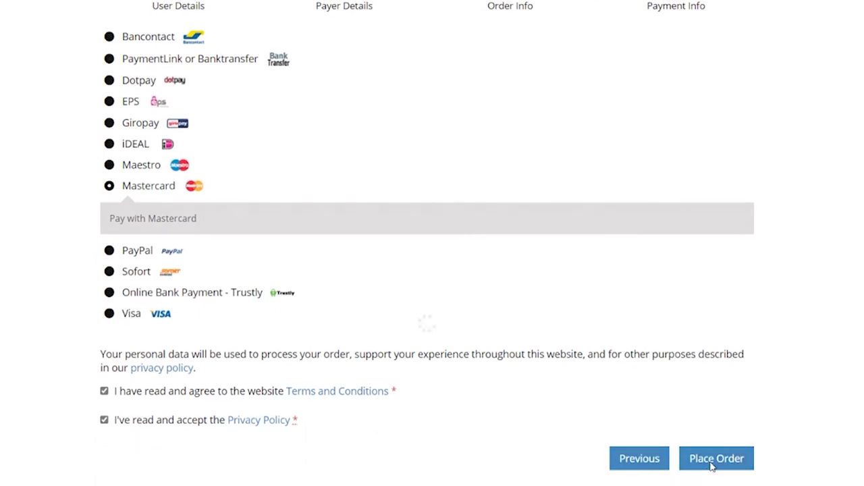
{"action": "left_click", "coordinate": [716, 459]}
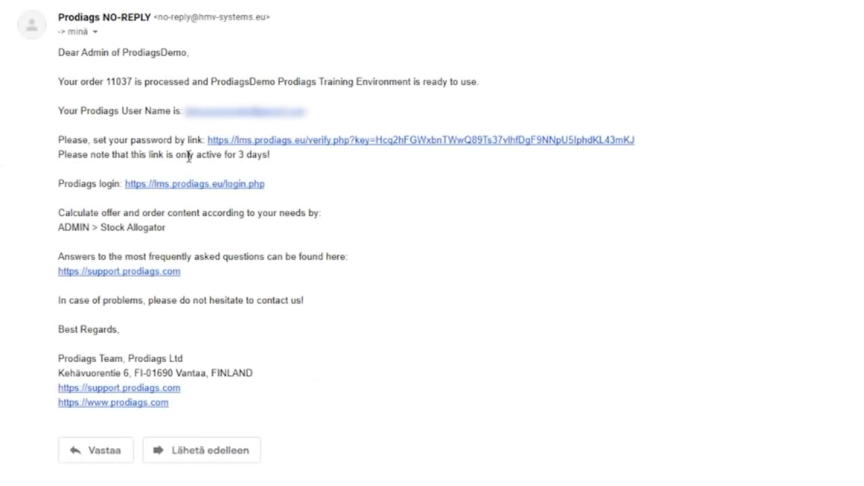
- Follow the order email's Prodiags link and log in to the learner dashboard
{"action": "left_click", "coordinate": [421, 139]}
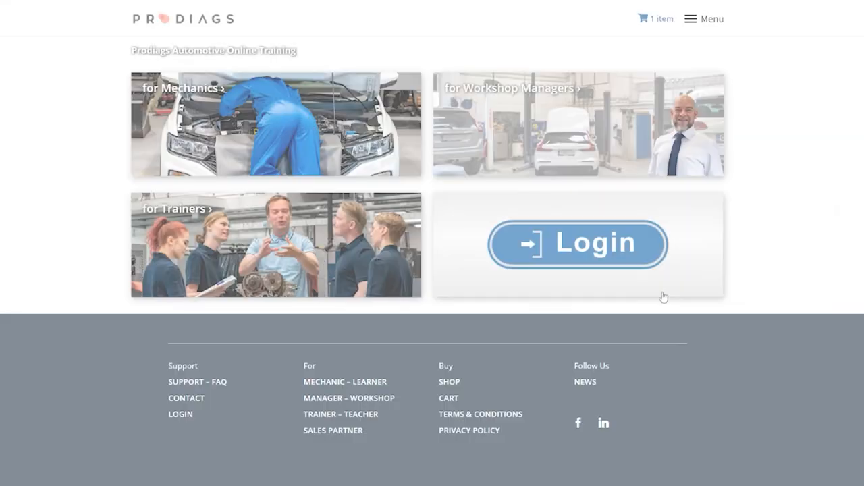
{"action": "left_click", "coordinate": [578, 243]}
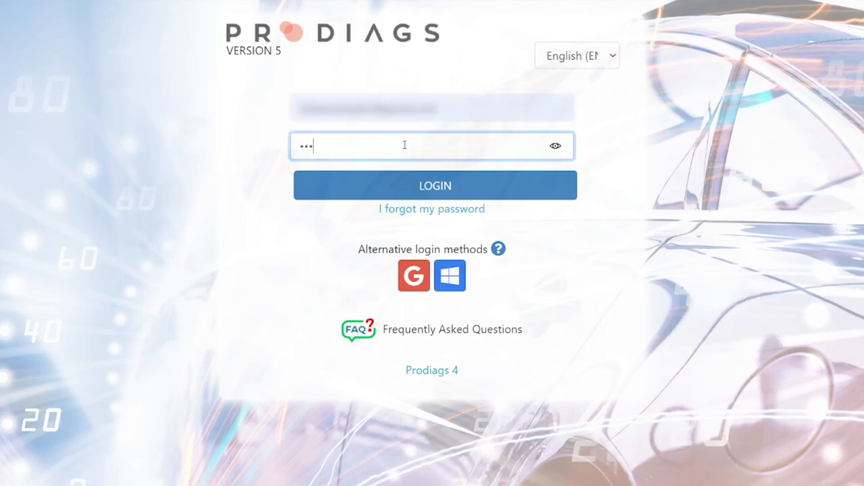
{"action": "left_click", "coordinate": [435, 185]}
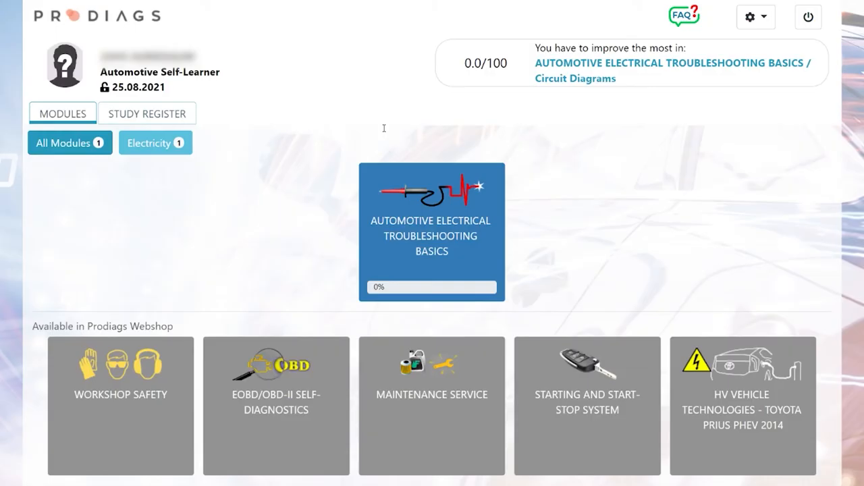
- Open the Hybrid & Electric Vehicle Technology (€19.00) shop page from the dashboard tile
{"action": "left_click", "coordinate": [430, 233]}
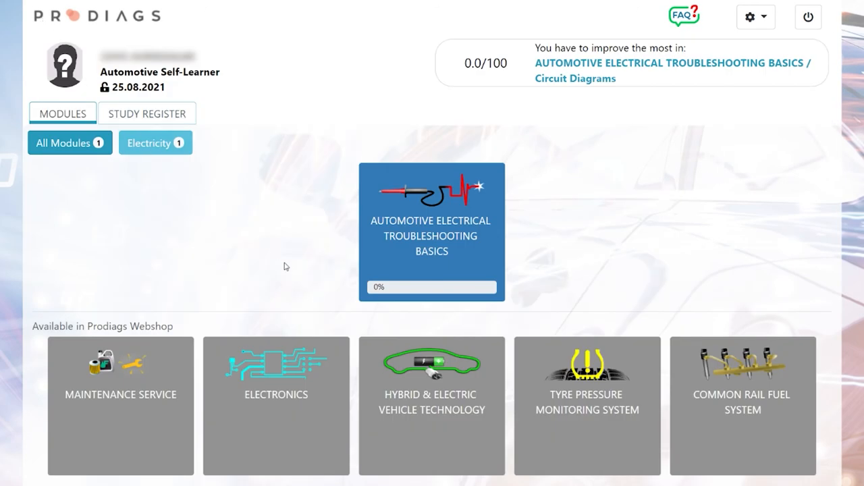
{"action": "left_click", "coordinate": [432, 405]}
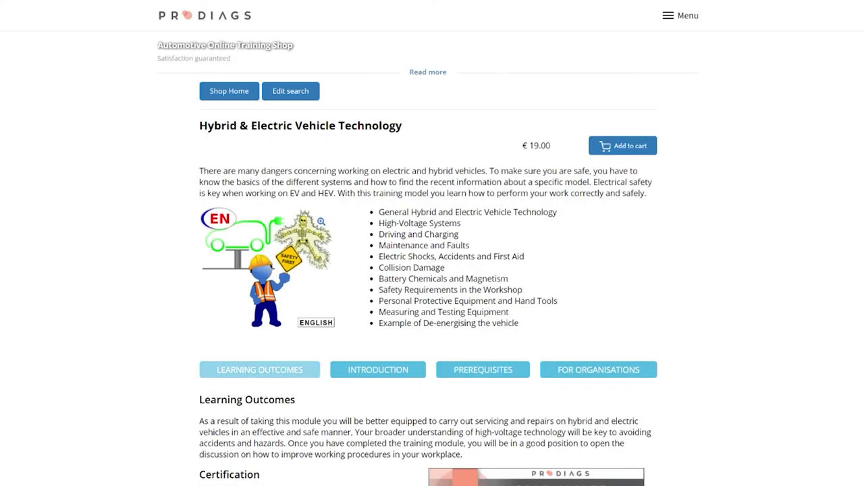
{"action": "scroll", "scroll_direction": "down", "scroll_amount": 3}
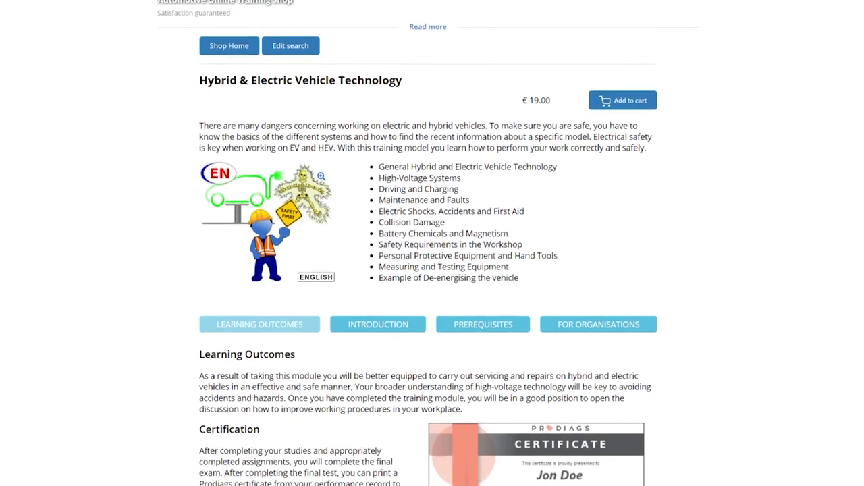